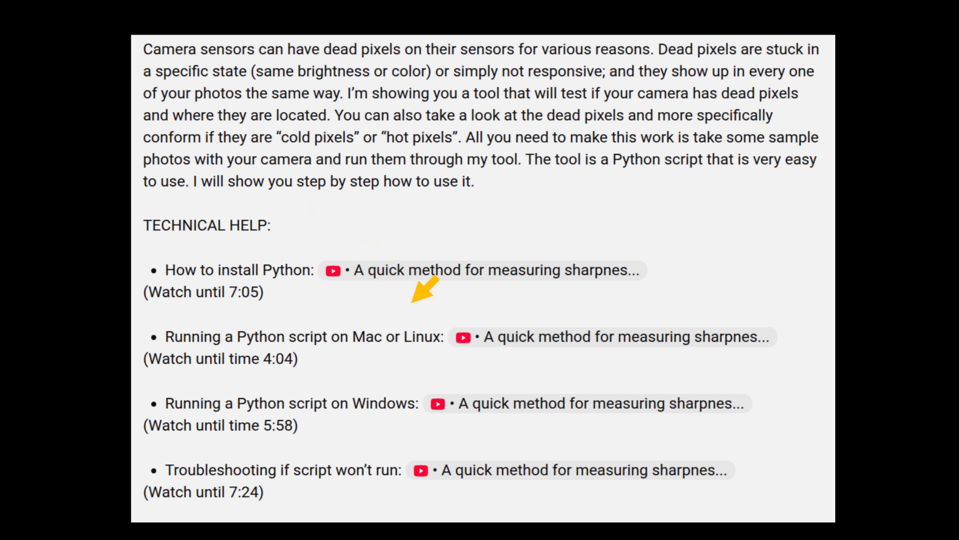
mouse_move(436, 361)
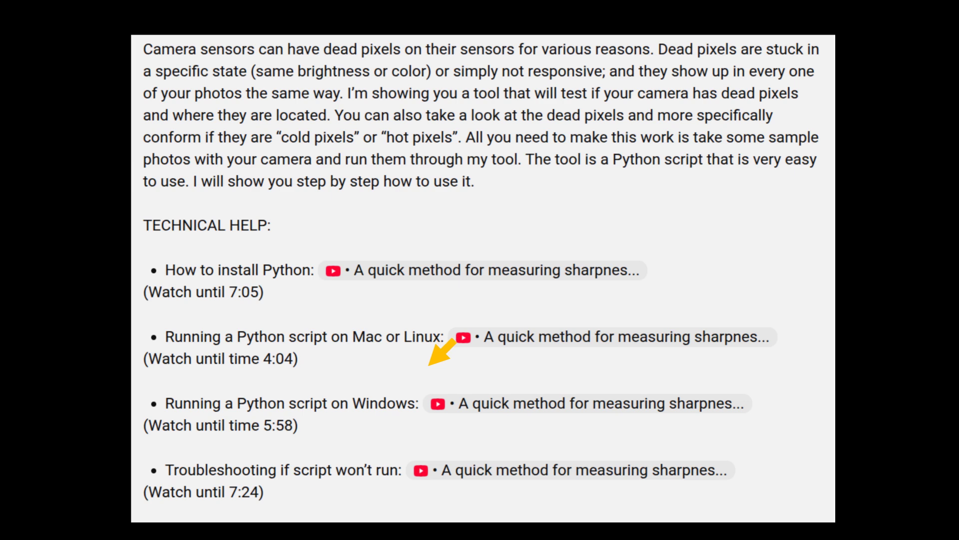
mouse_move(429, 406)
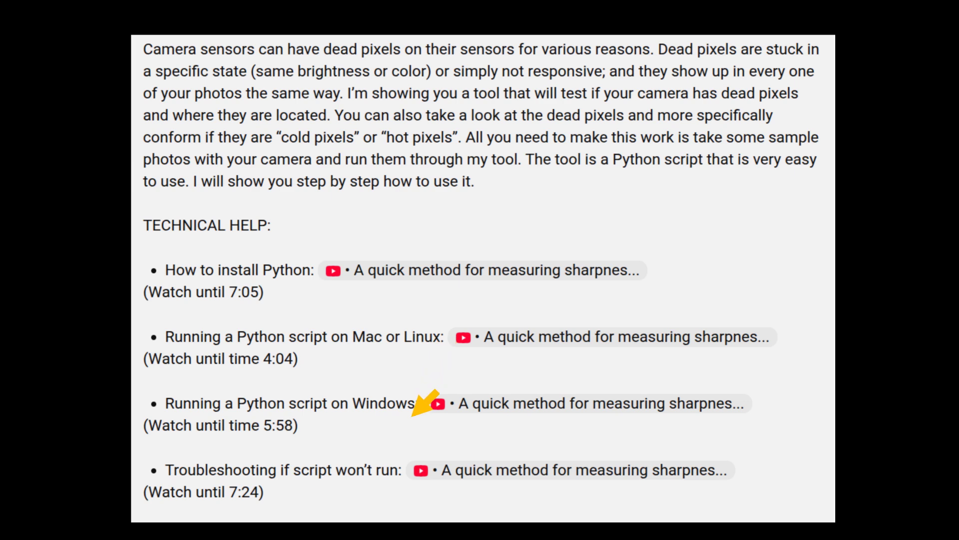
mouse_move(413, 441)
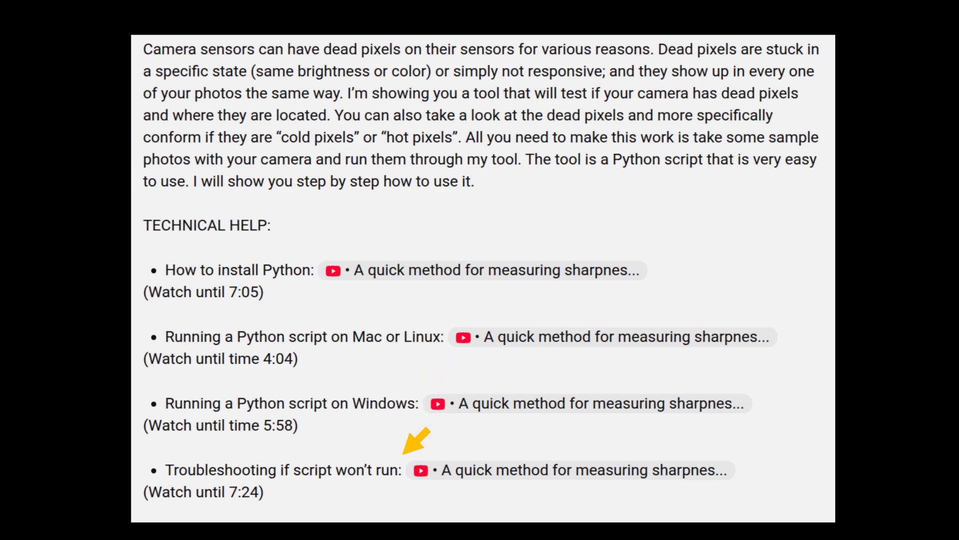